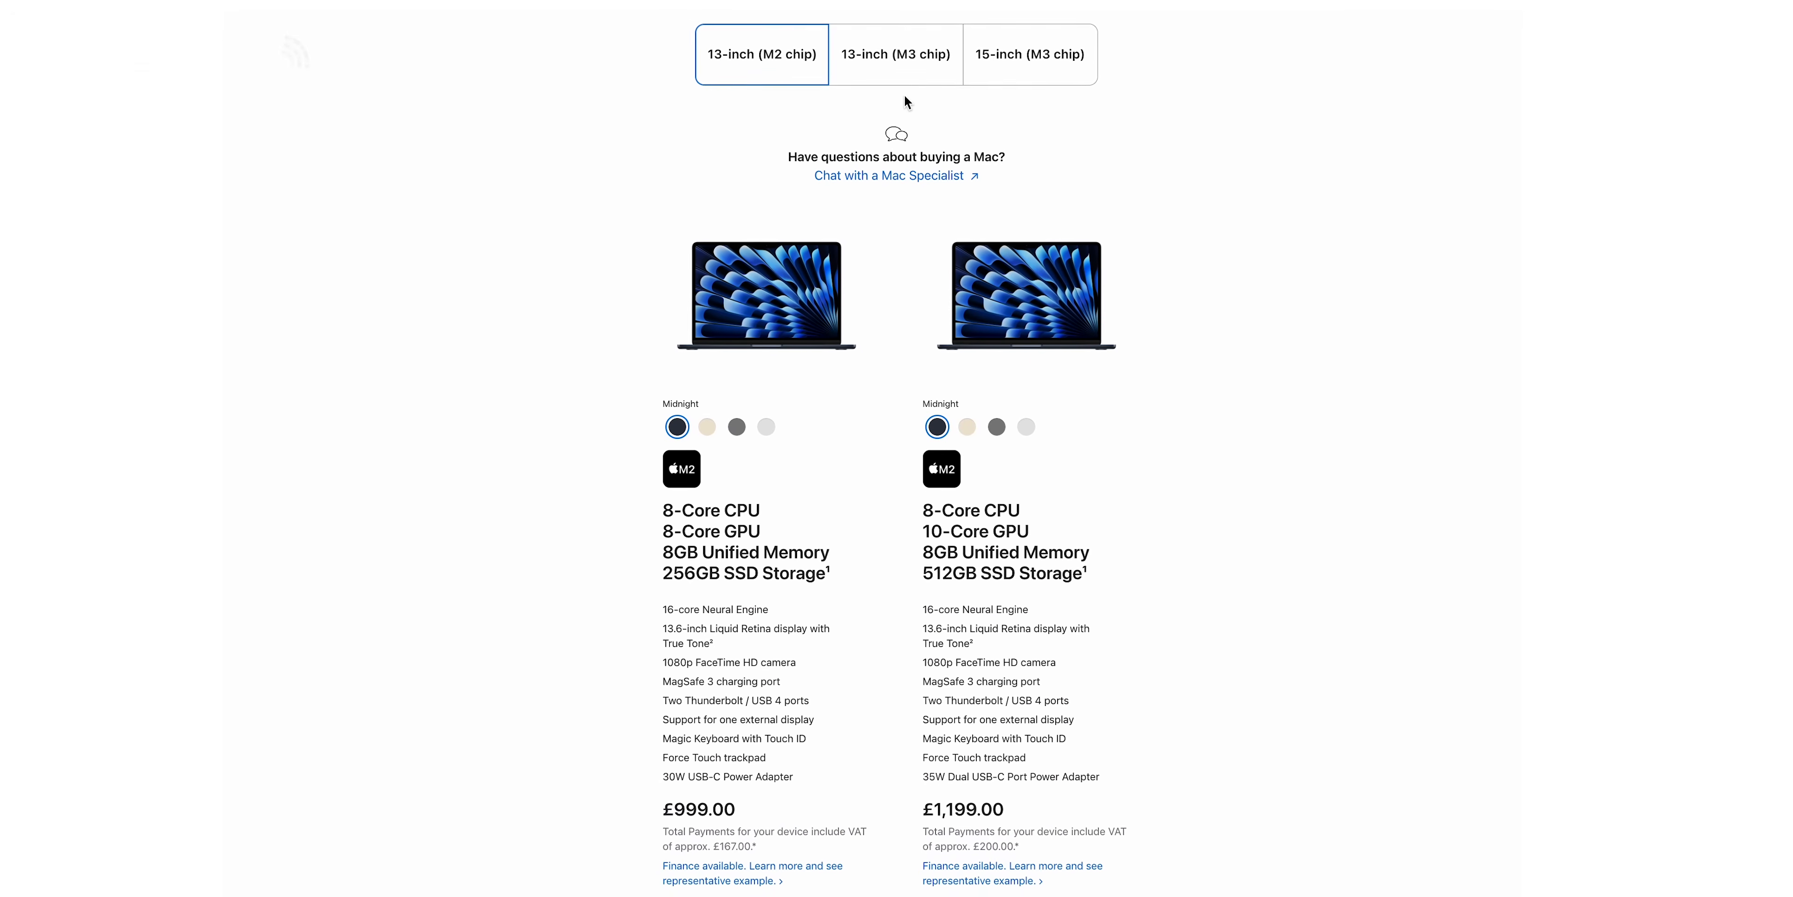
Show the 13-inch M3 MacBook Air configurations on the Apple Store buy page
{"action": "left_click", "coordinate": [896, 54]}
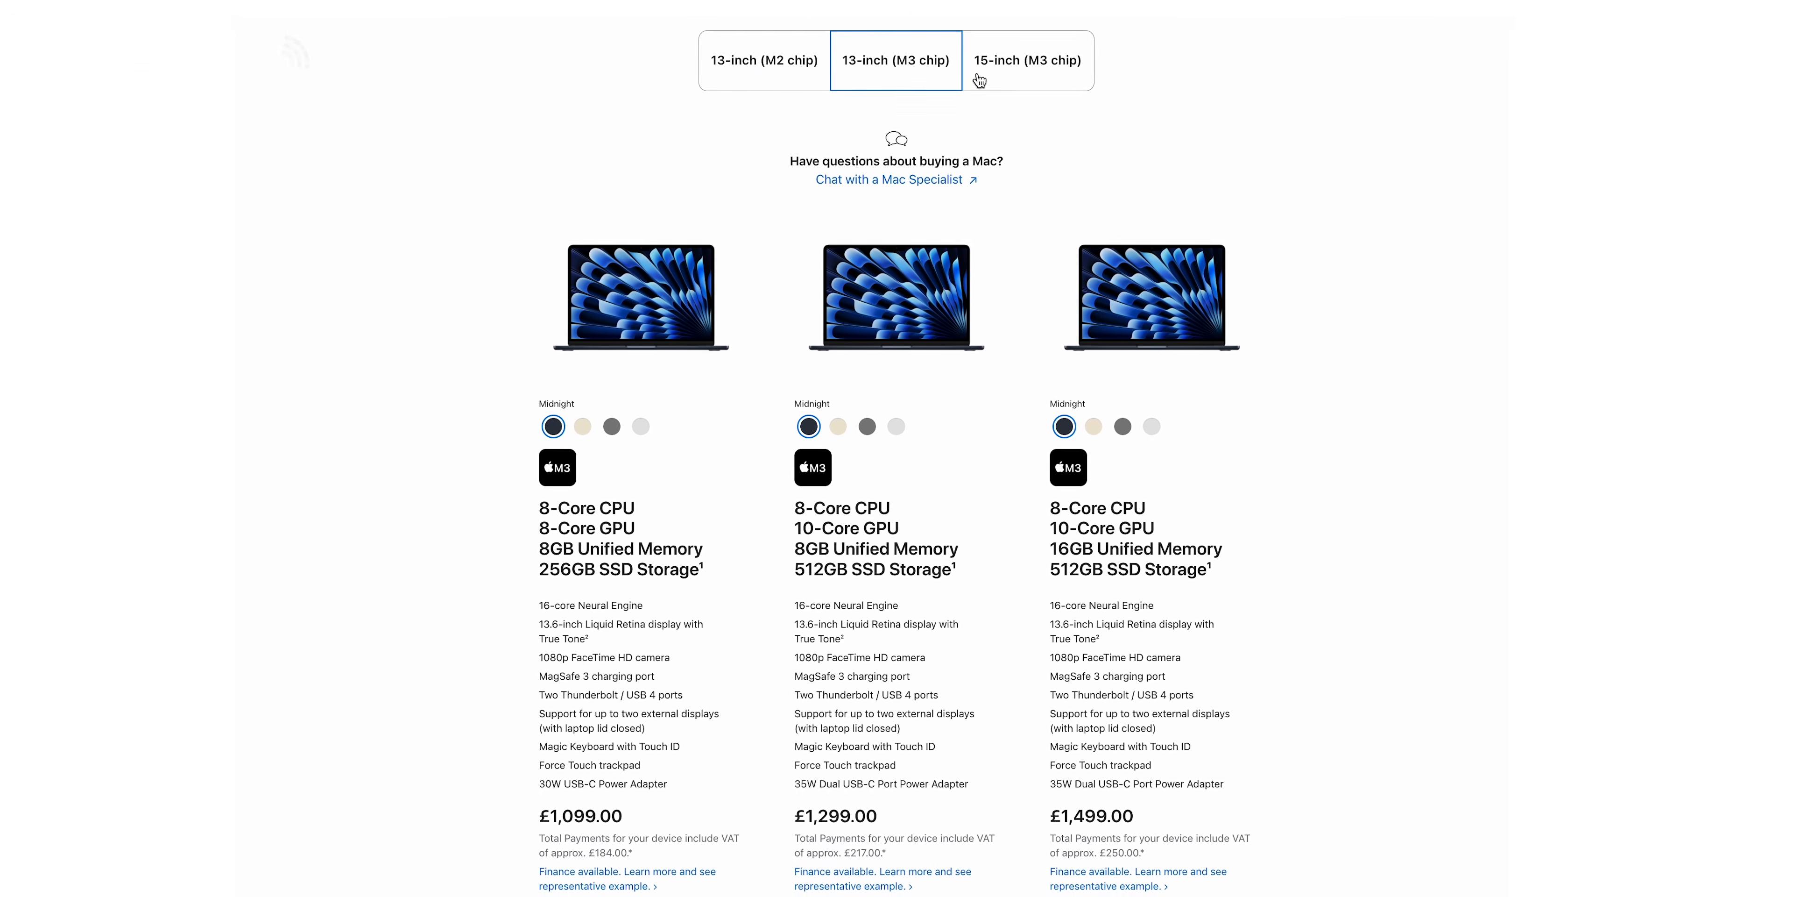
{"action": "left_click", "coordinate": [1026, 60]}
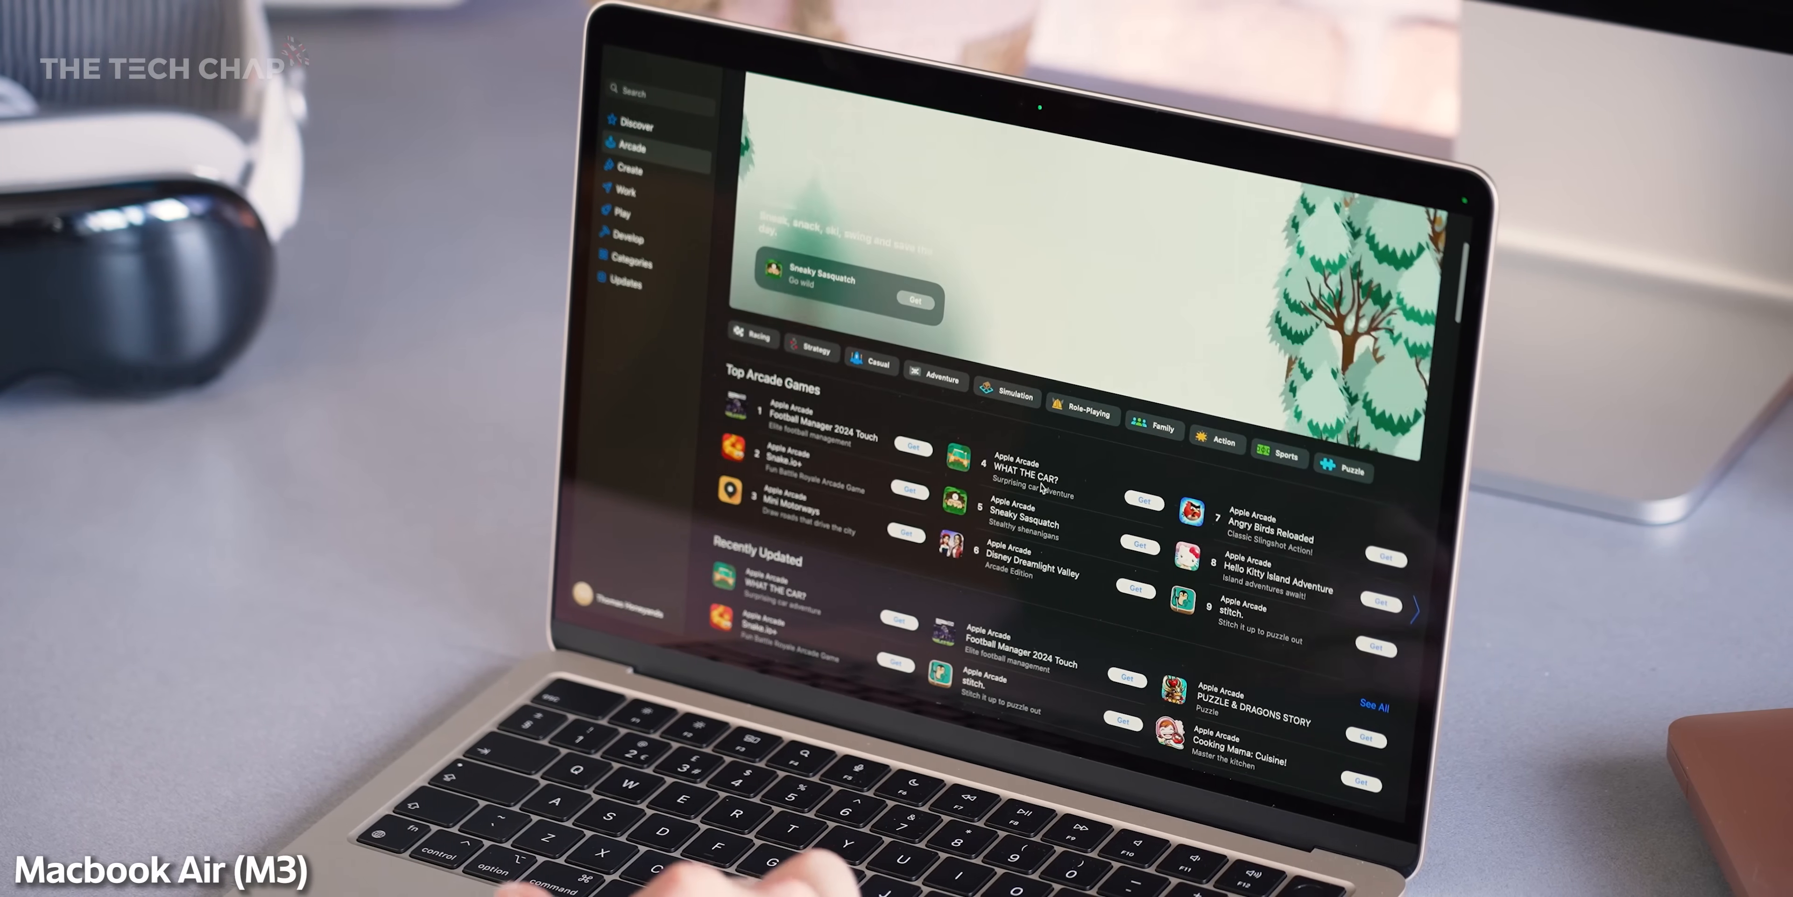
{"action": "scroll", "scroll_direction": "down", "scroll_amount": 3}
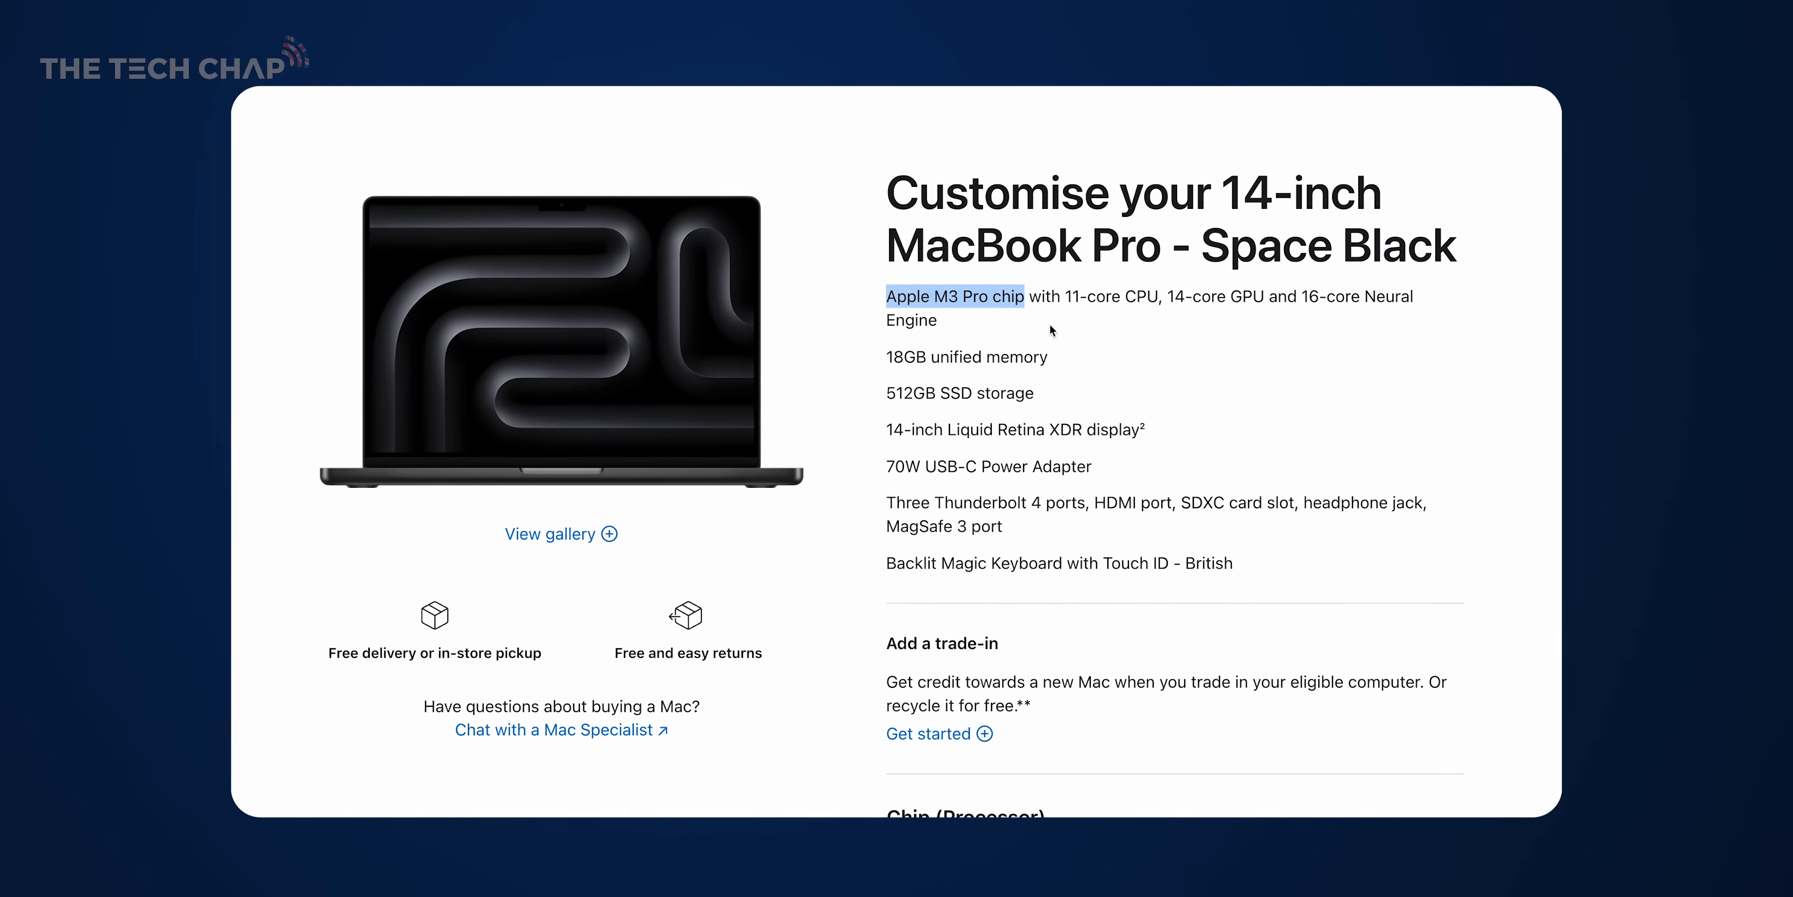
{"action": "scroll", "scroll_direction": "down", "scroll_amount": 3}
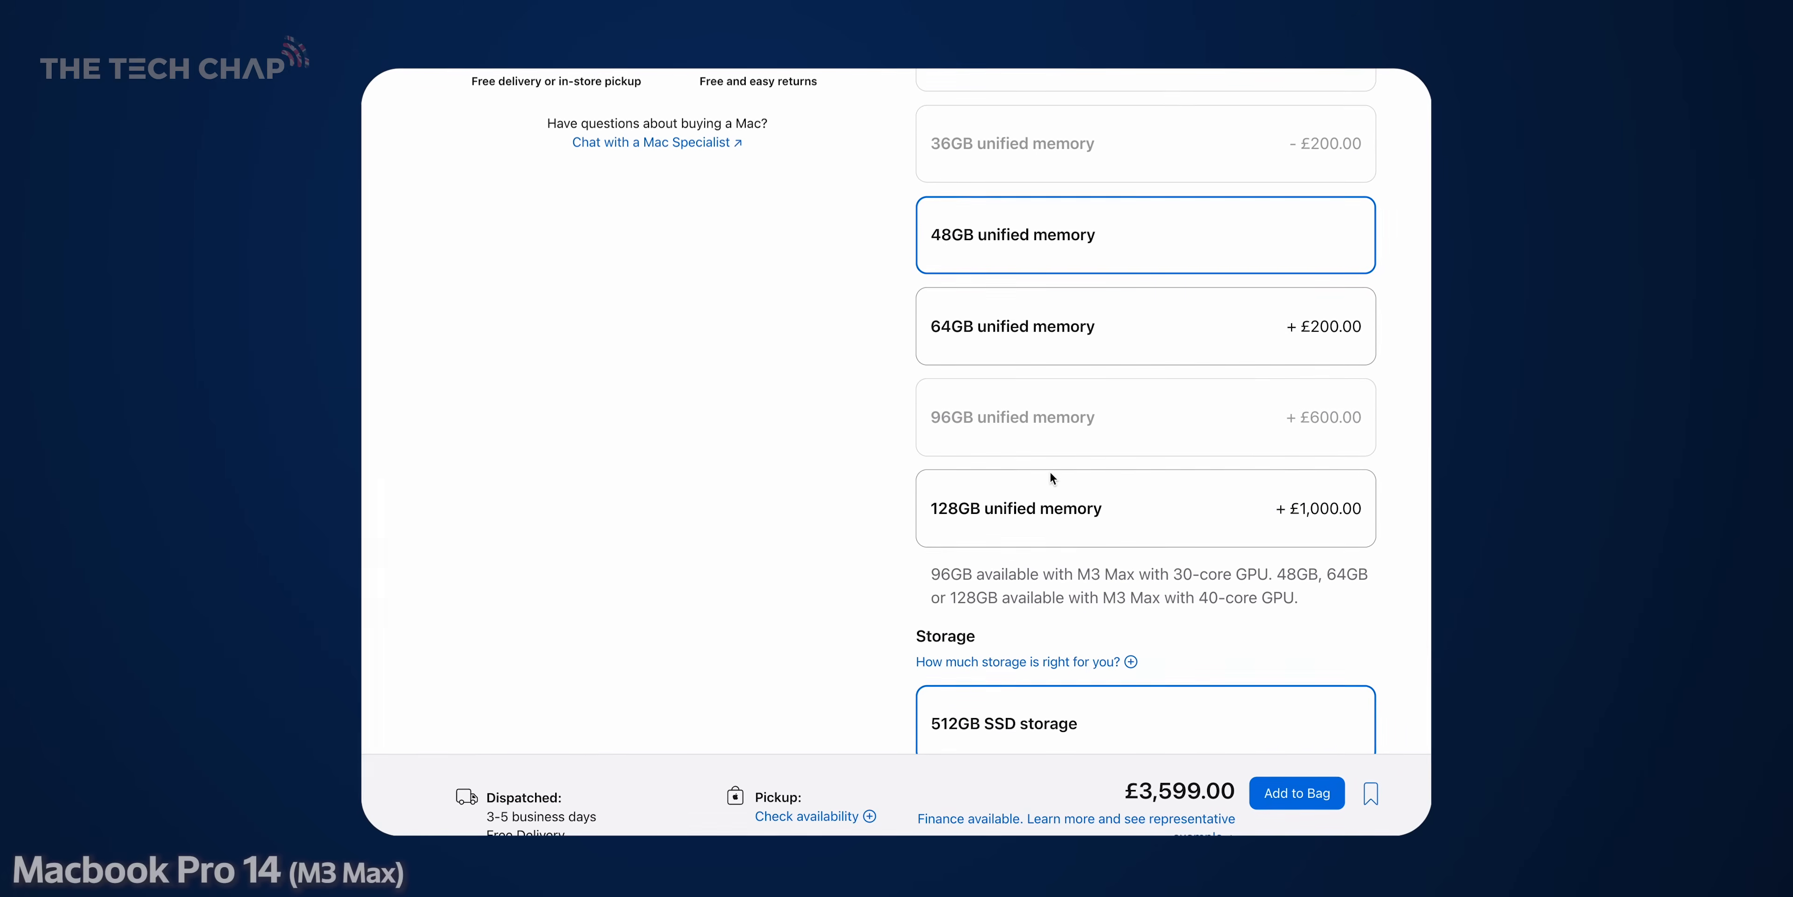
{"action": "scroll", "scroll_direction": "down", "scroll_amount": 3}
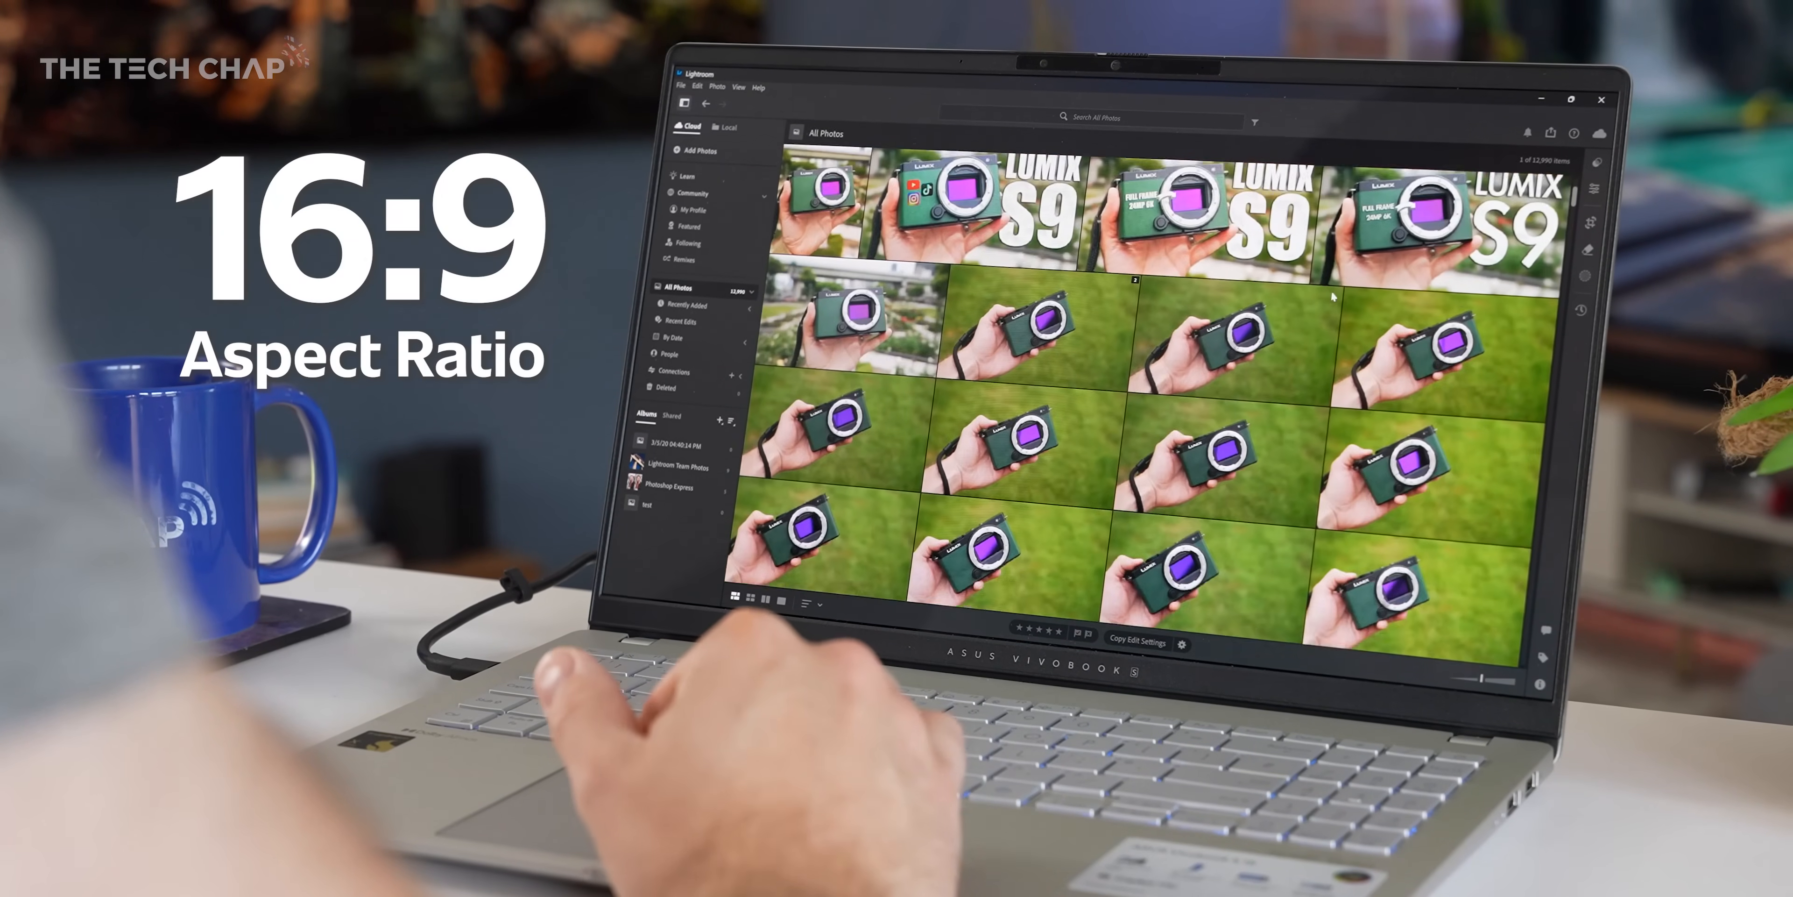
{"action": "scroll", "scroll_direction": "down", "scroll_amount": 3}
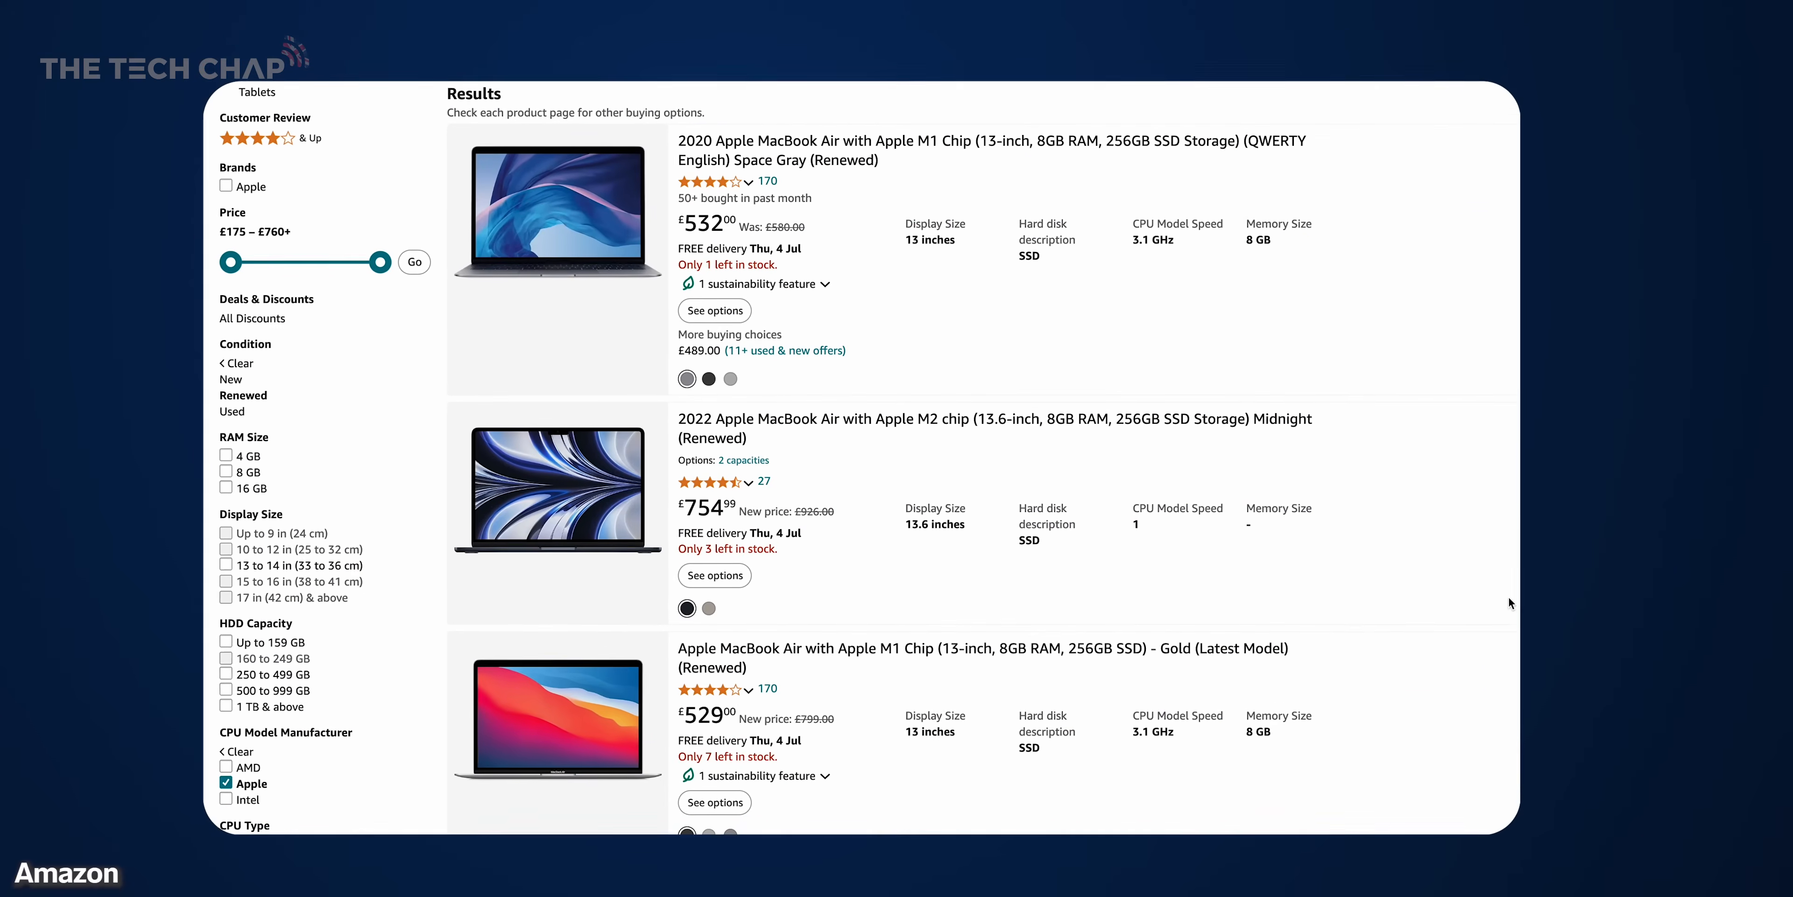
{"action": "scroll", "scroll_direction": "down", "scroll_amount": 3}
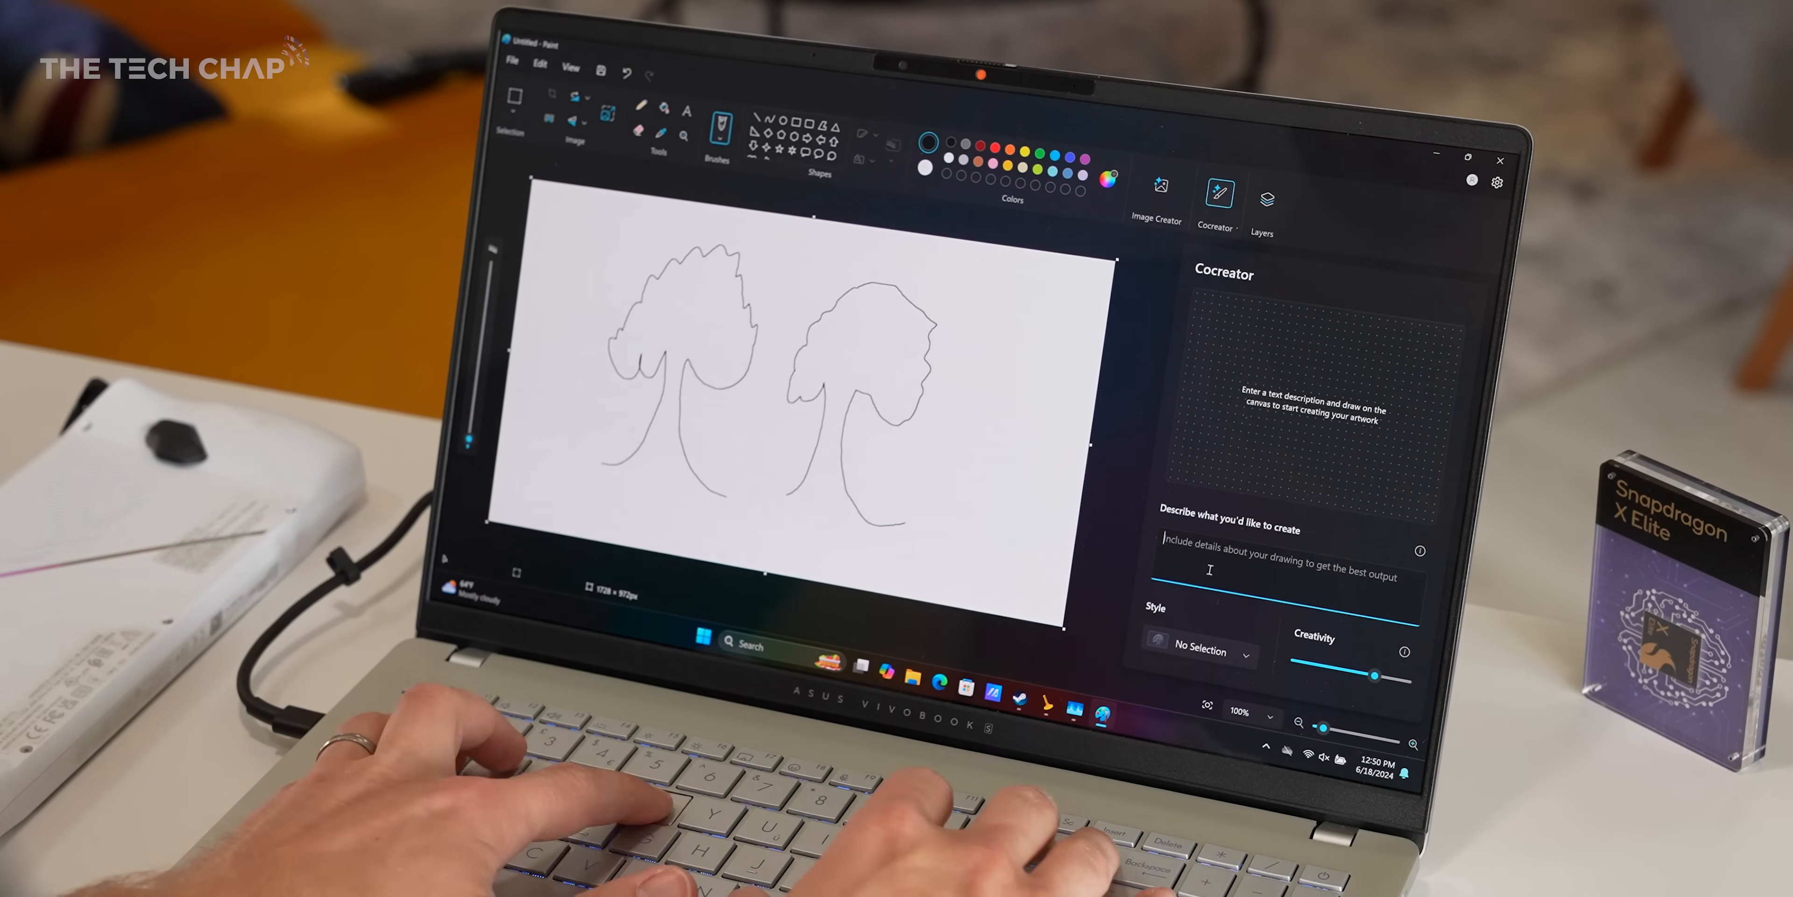
Describe the sketch as 'two beautiful cherry trees beside each other' so Cocreator generates artwork
{"action": "type", "text": "two beautiful cherry trees beside each other"}
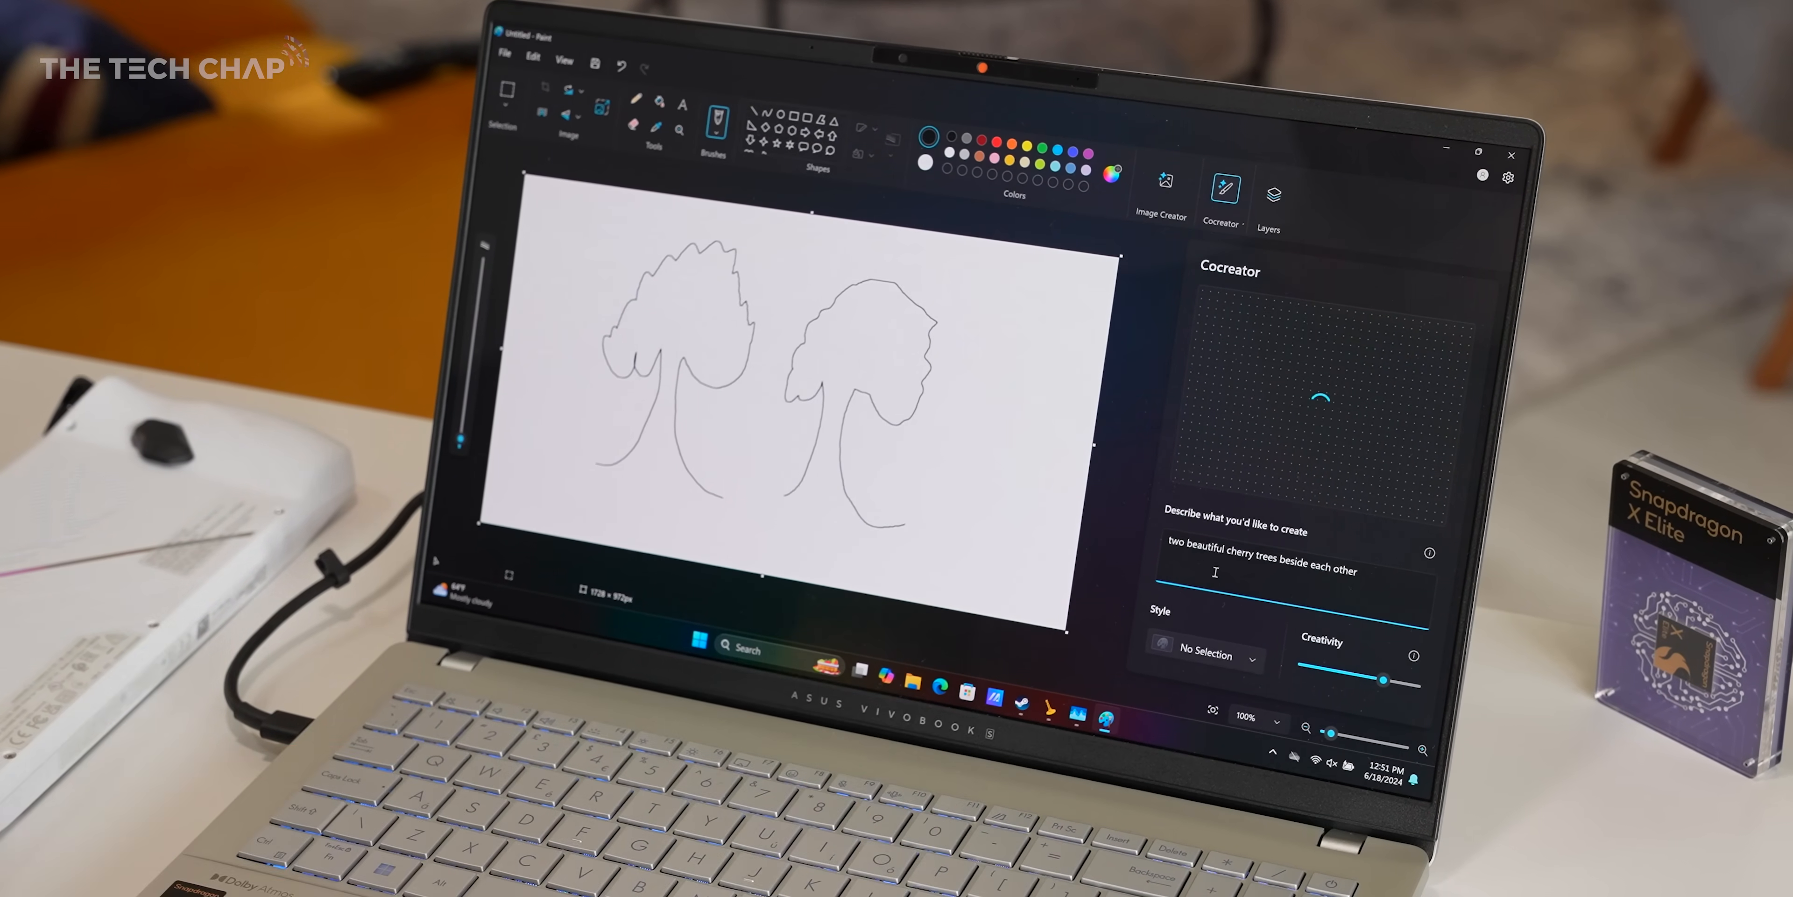